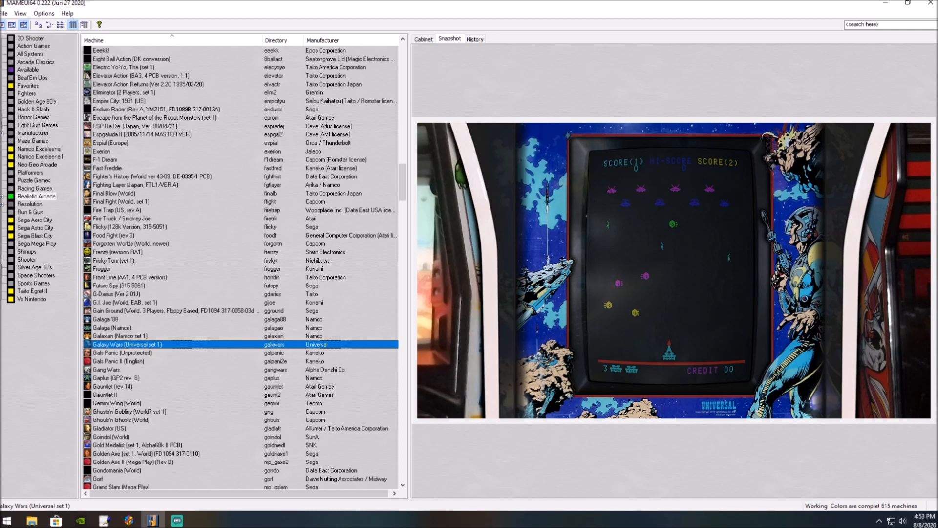
mouse_move(175, 349)
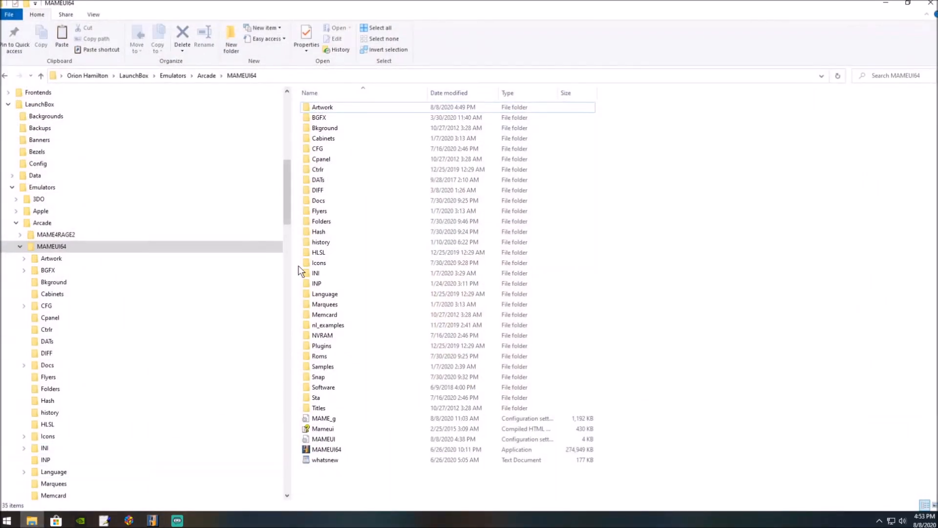
- Open the Artwork folder and search it for 'galx'
click(50, 246)
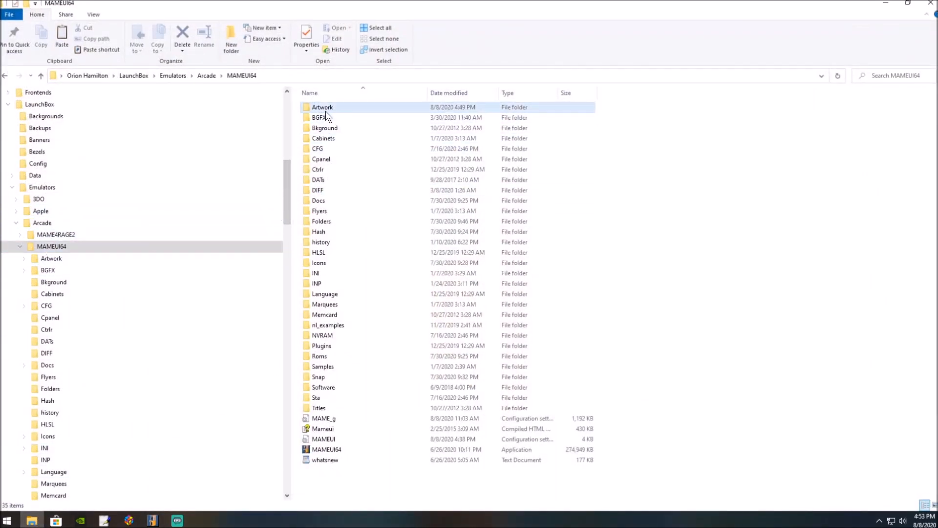
double_click(321, 106)
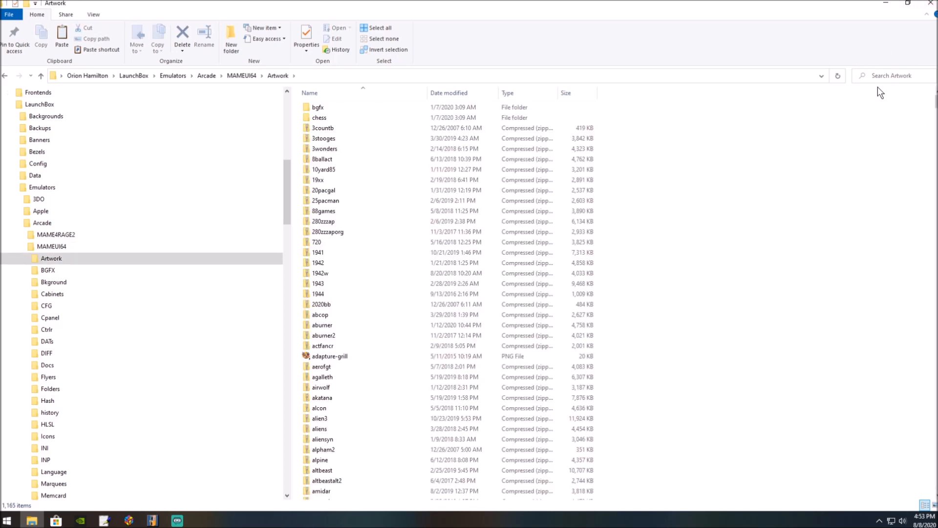
text(ga)
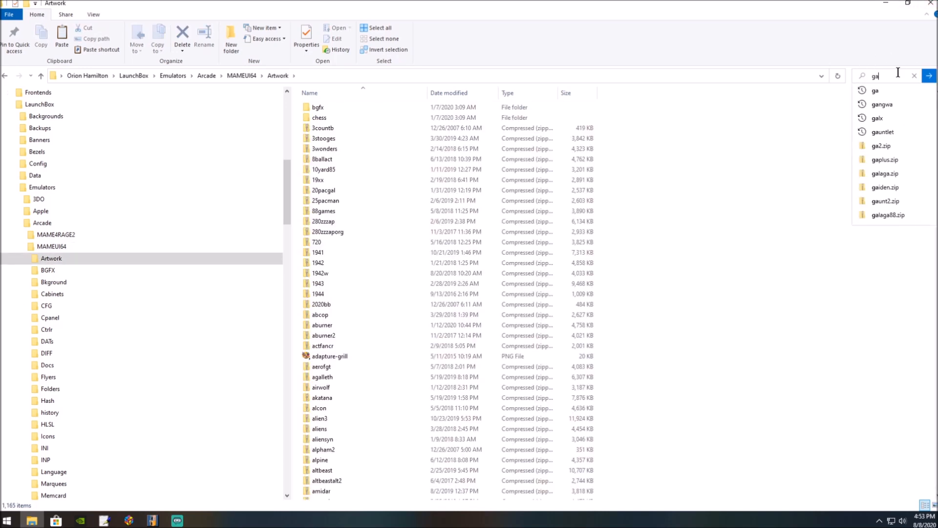
click(917, 76)
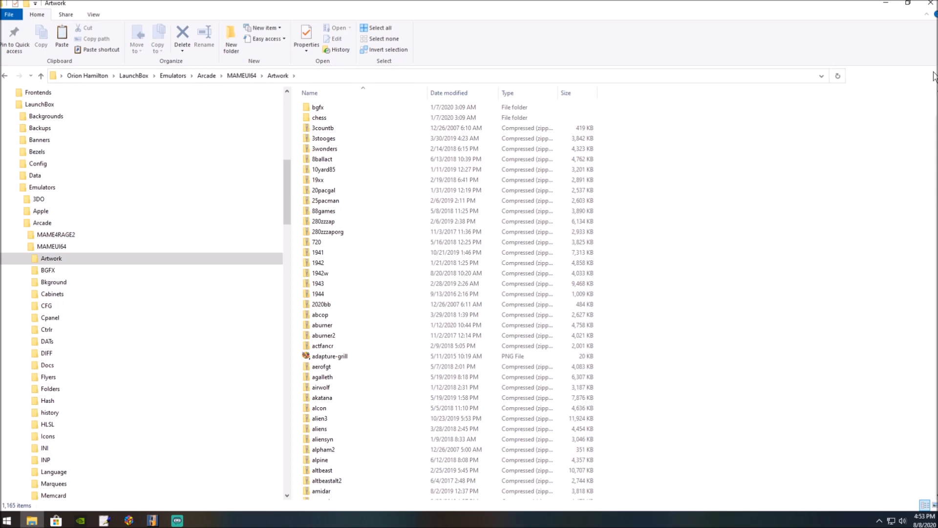
text(galx)
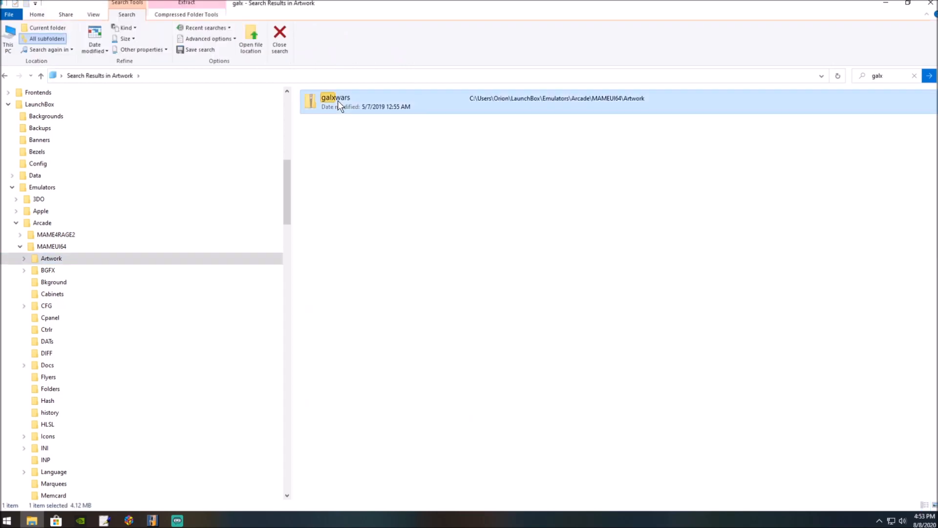
- Open the galxwars archive and copy its galxwars_bezel image
right_click(340, 103)
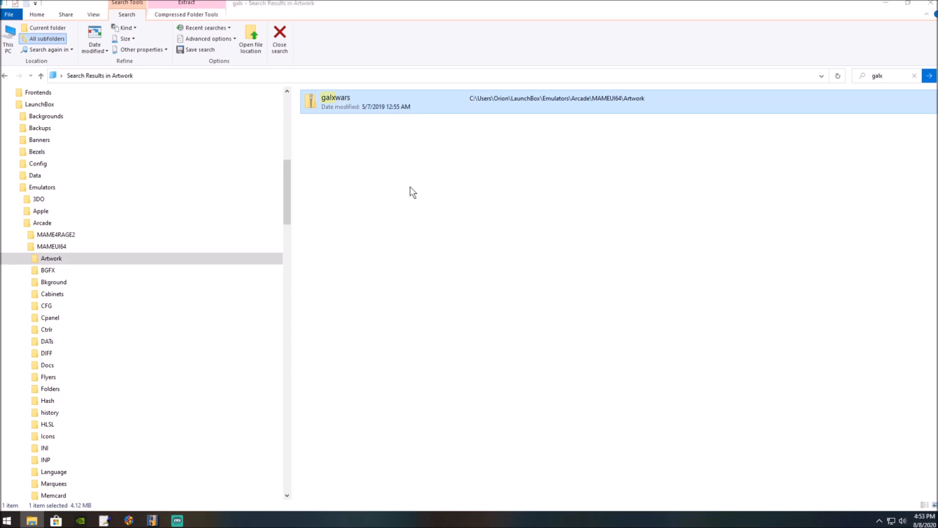
double_click(336, 101)
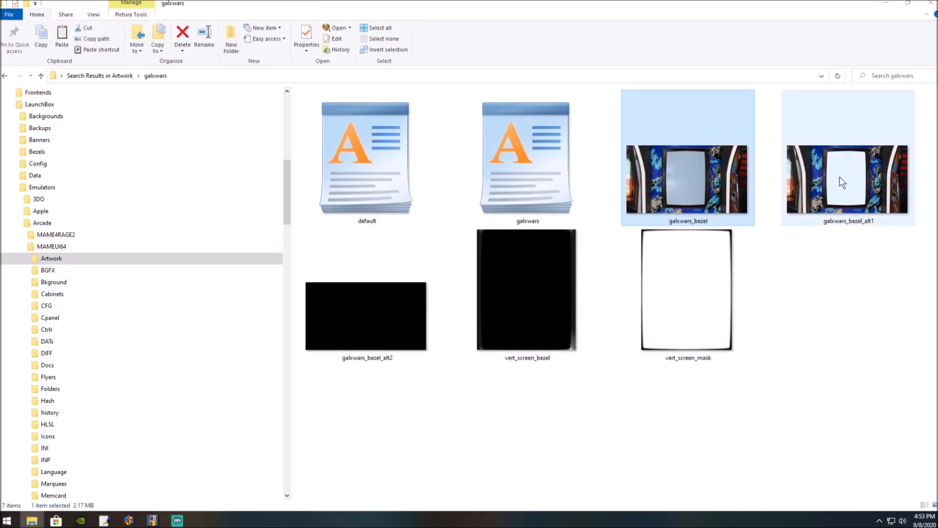
right_click(840, 181)
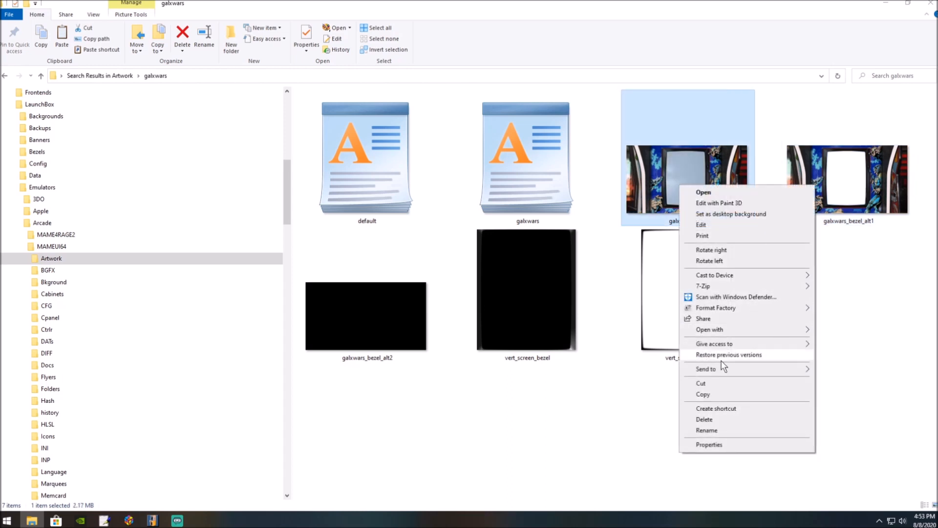
click(293, 200)
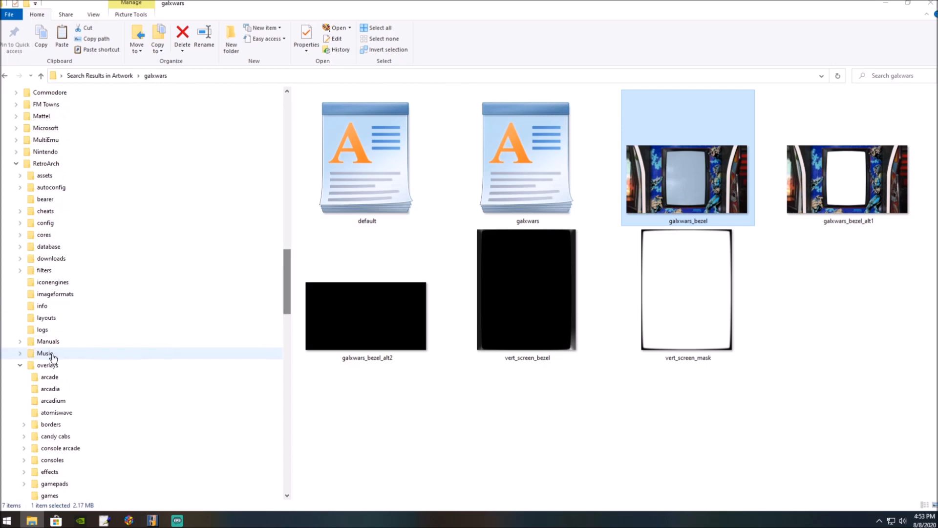
- Create a 'mame bezels' folder in RetroArch overlays, paste the bezel, and rename it galxwars
click(46, 365)
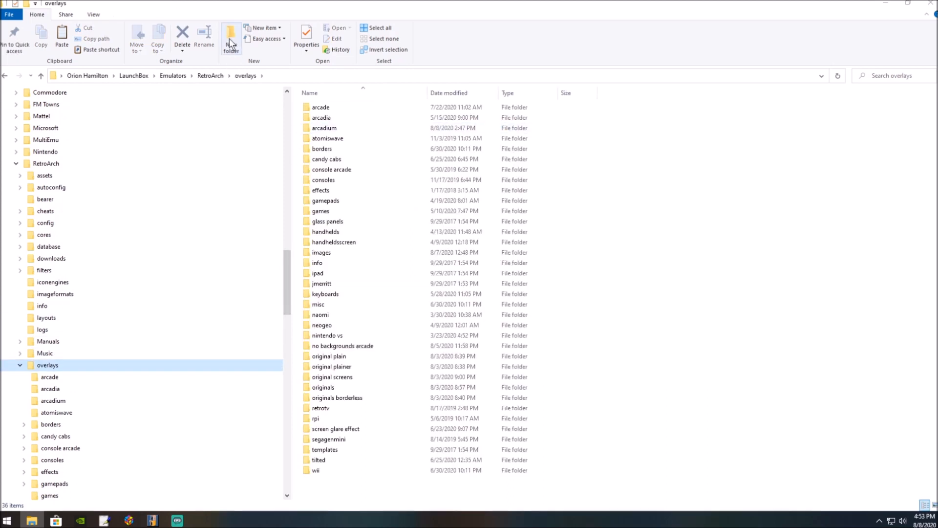
click(231, 36)
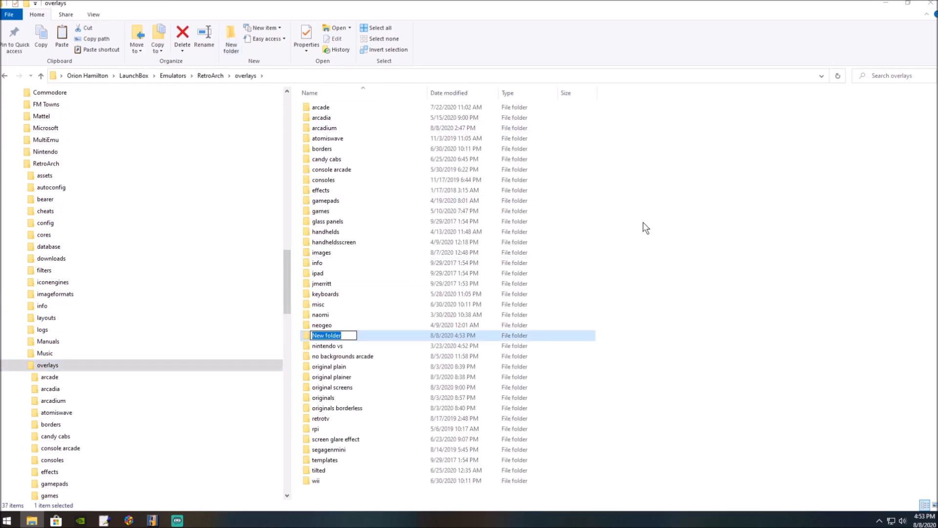
text(ma)
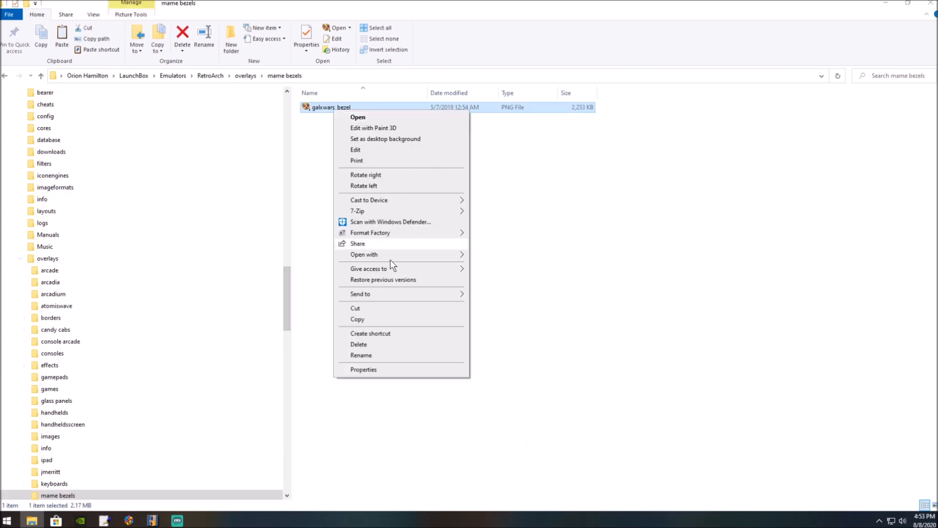
click(361, 354)
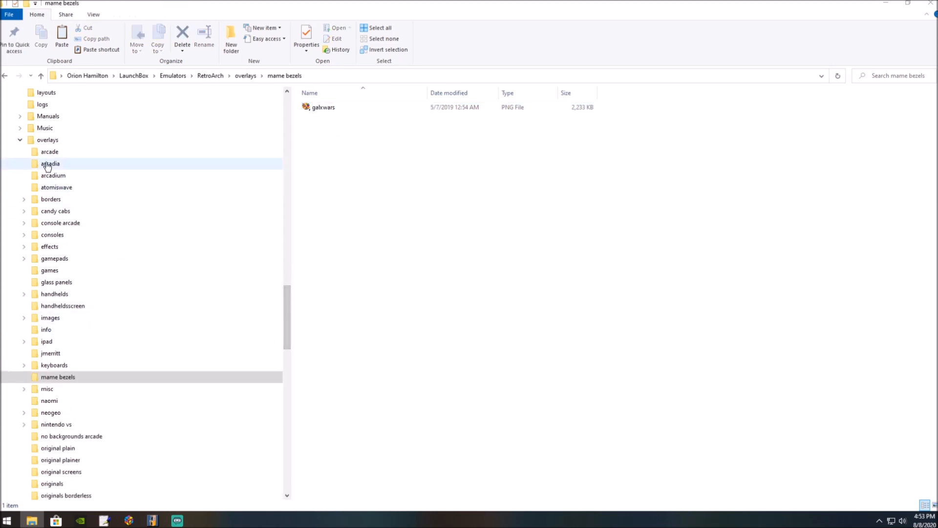
- Copy area51.cfg from arcadia into mame bezels, rename it galxwars, and open it in WordPad
double_click(49, 164)
text(area)
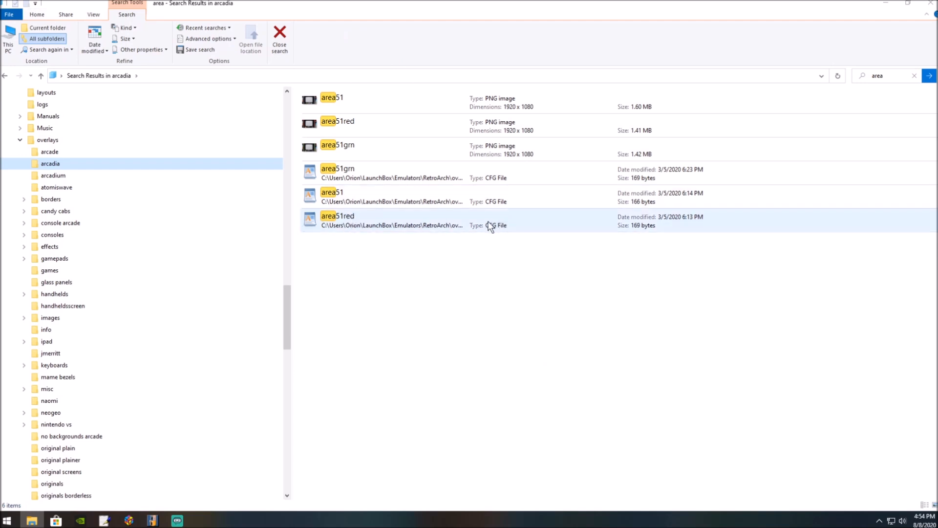
right_click(365, 197)
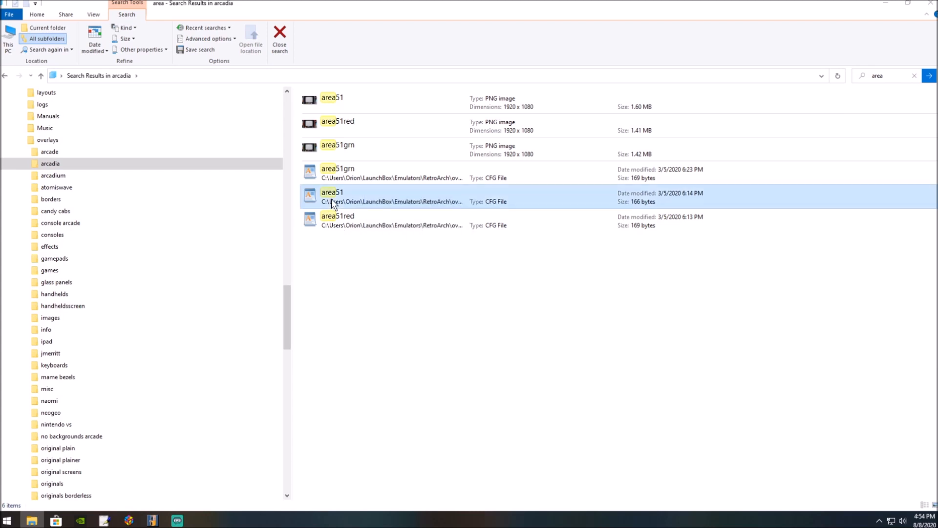
right_click(333, 201)
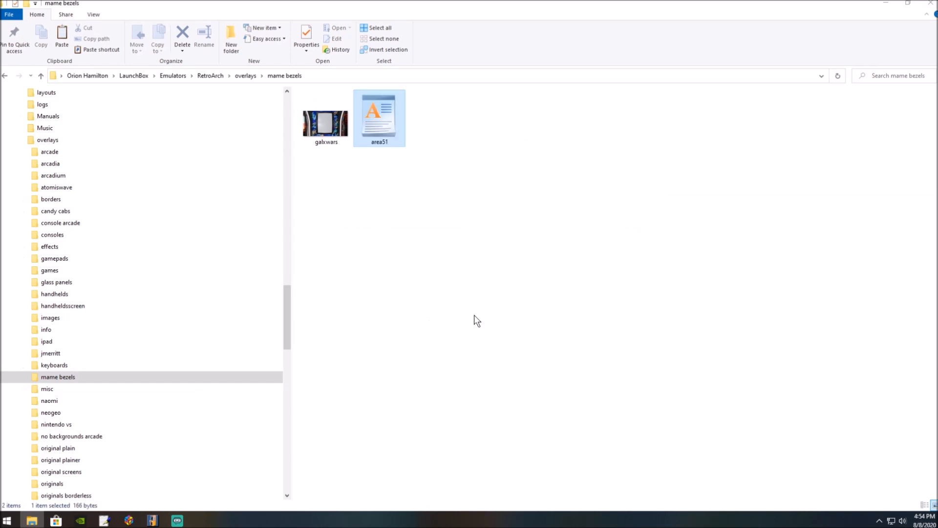
right_click(378, 120)
text(galxwars)
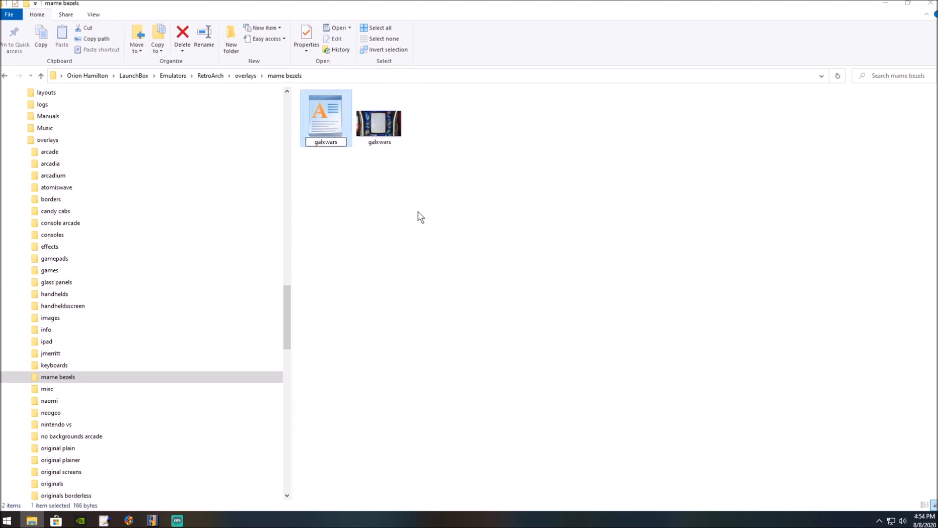
double_click(325, 113)
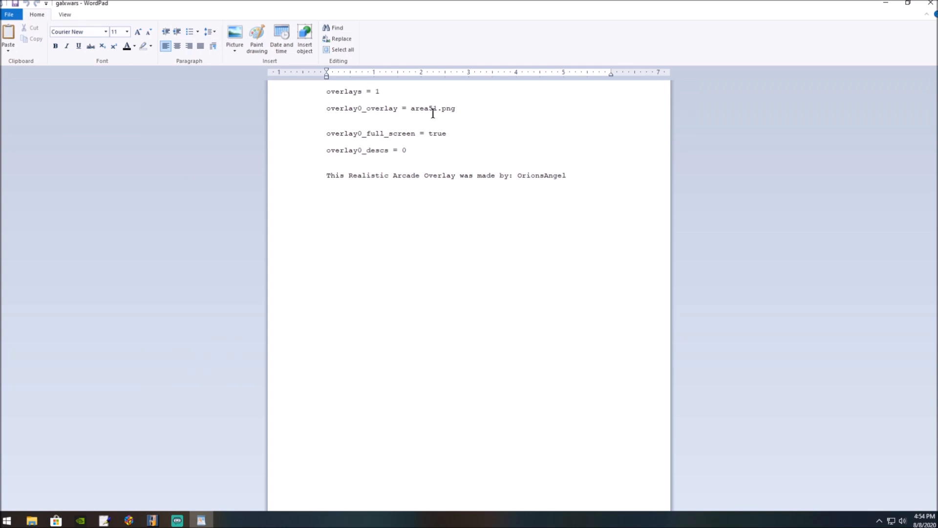
- Close the galxwars config in WordPad, returning to the desktop
right_click(431, 111)
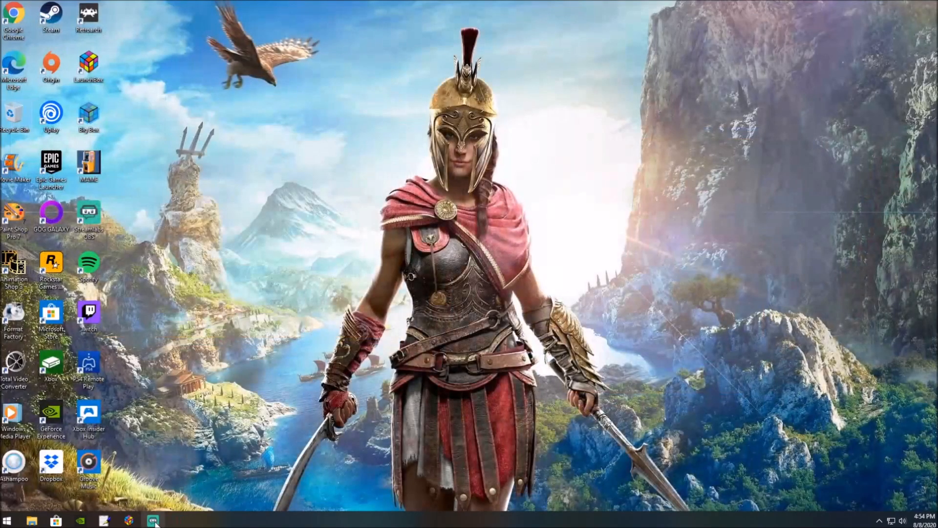
- Start LaunchBox and open Galaxy Wars' details for editing
click(148, 524)
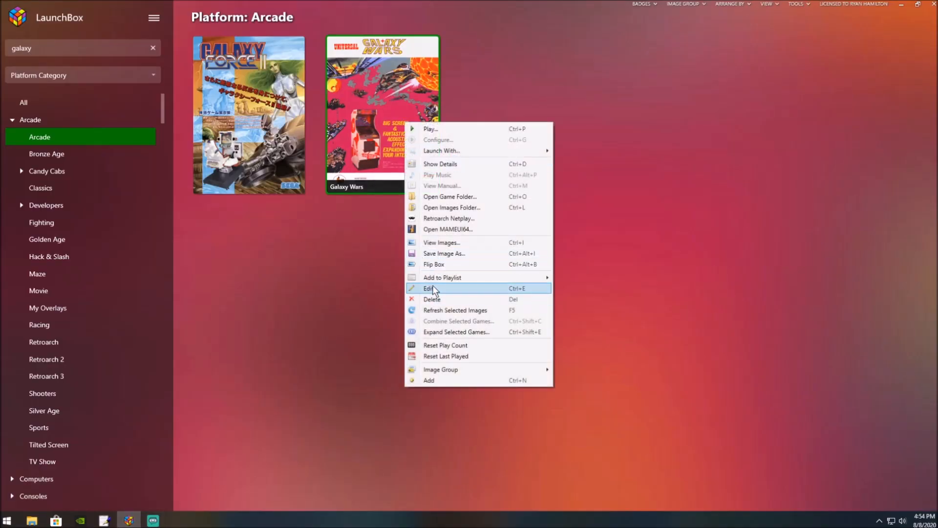
click(428, 288)
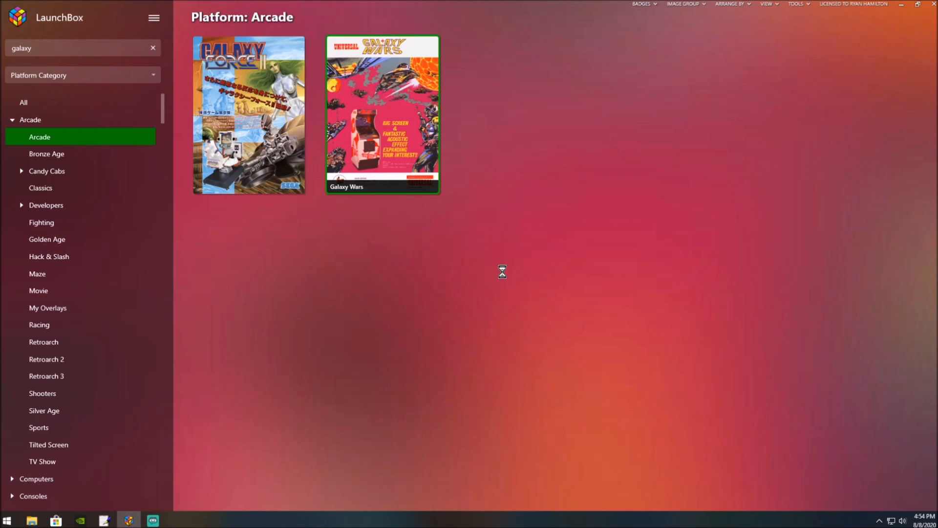
double_click(382, 117)
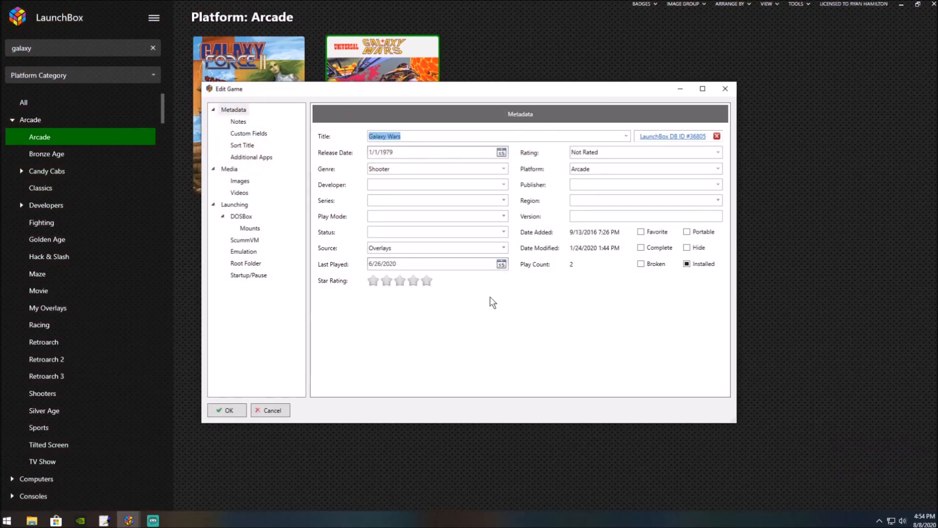
- Set Galaxy Wars' emulator to Retroarch, save the change, and launch the game
click(242, 251)
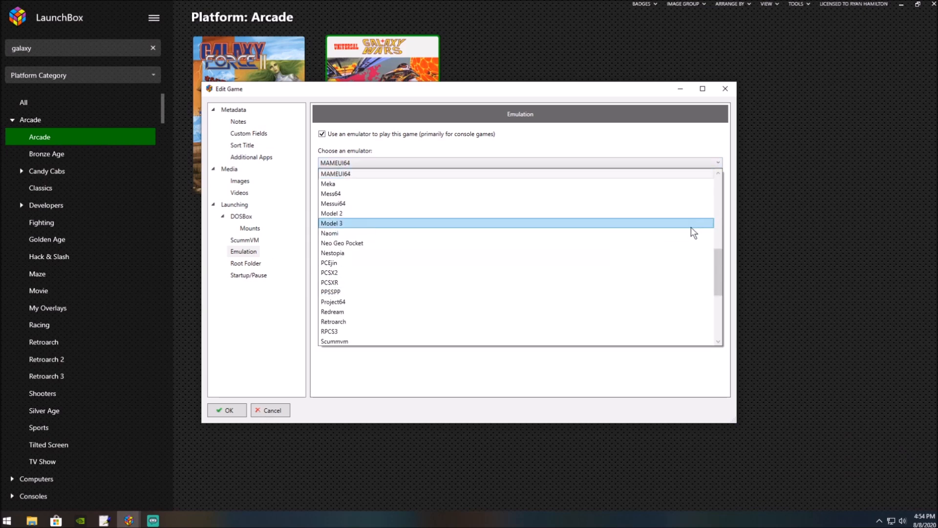
click(333, 322)
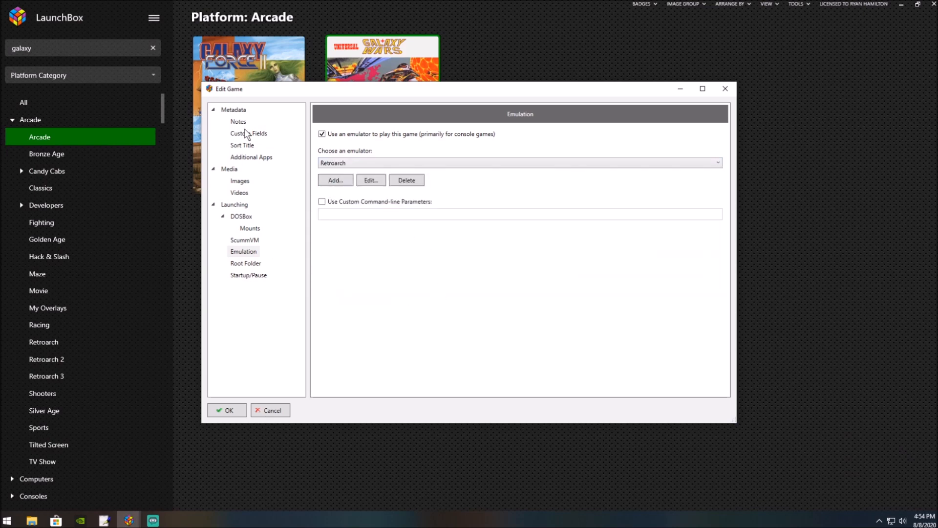
click(234, 110)
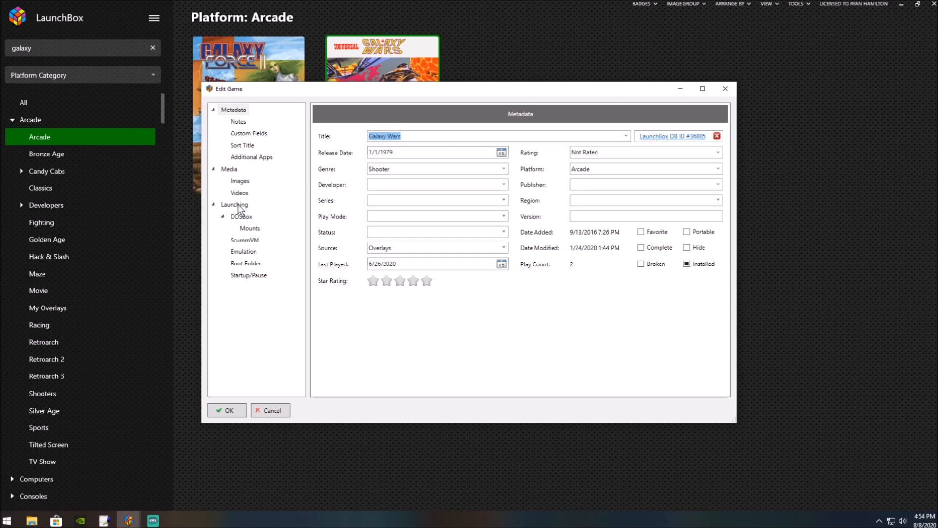
click(234, 204)
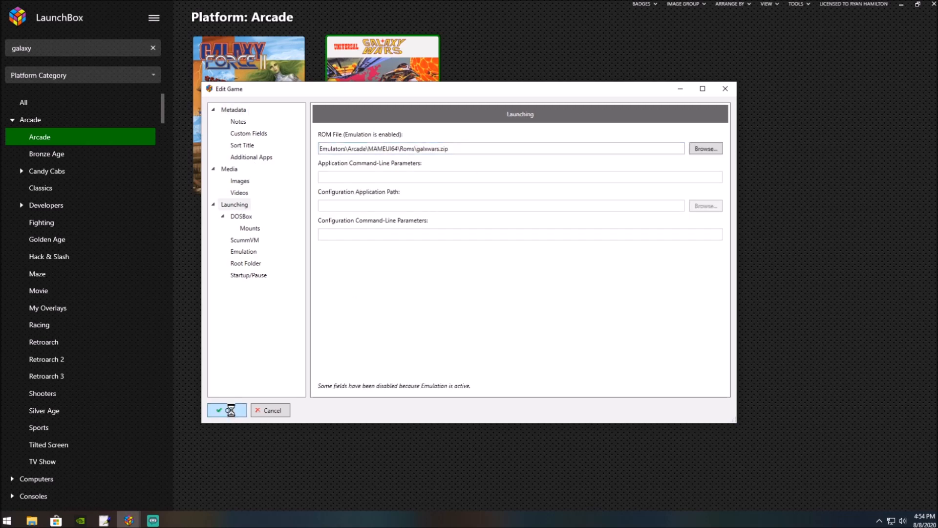
click(227, 410)
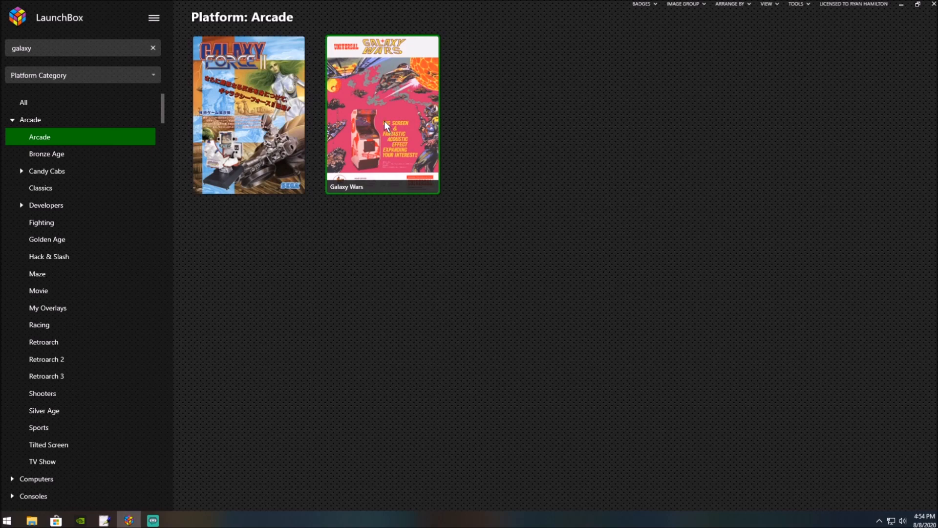
double_click(381, 127)
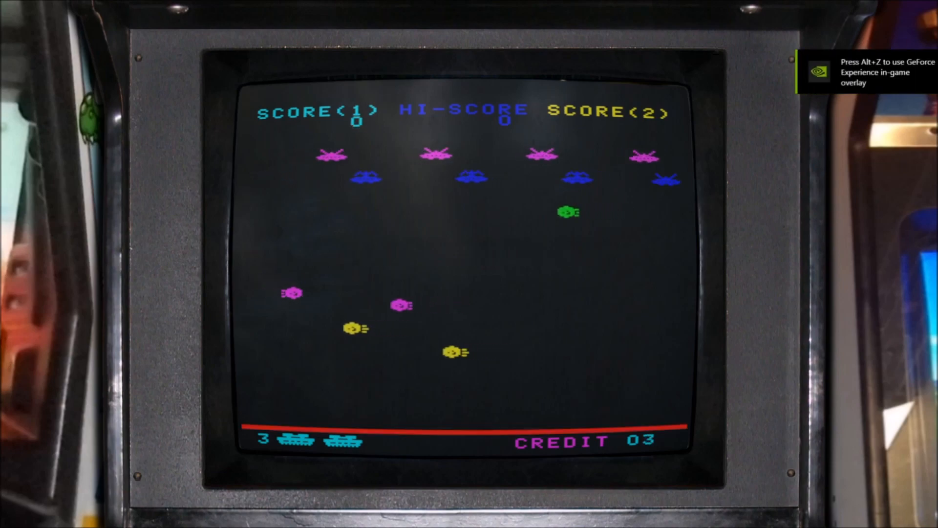
- Press F1 to bring up RetroArch's Quick Menu over Galaxy Wars
key(F1)
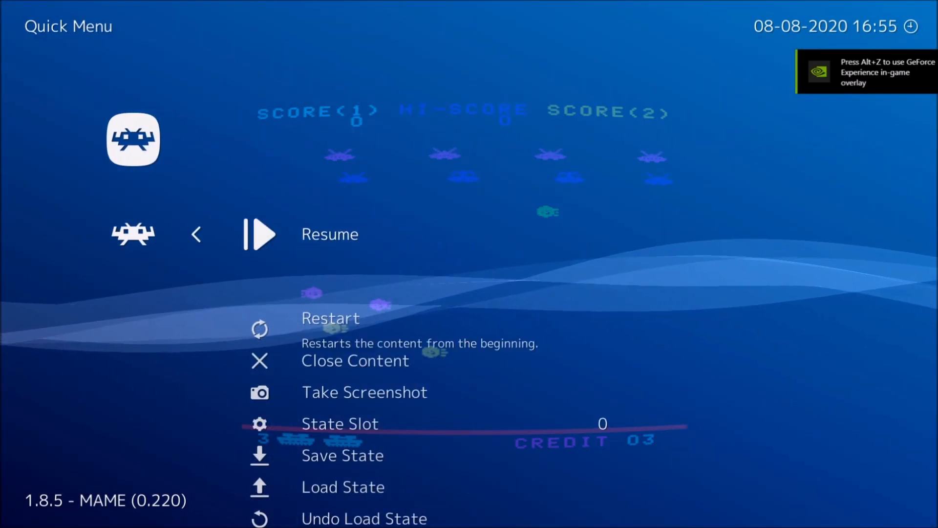
- Choose galxwars as the Onscreen Overlay preset instead of generic
scroll(down, 3)
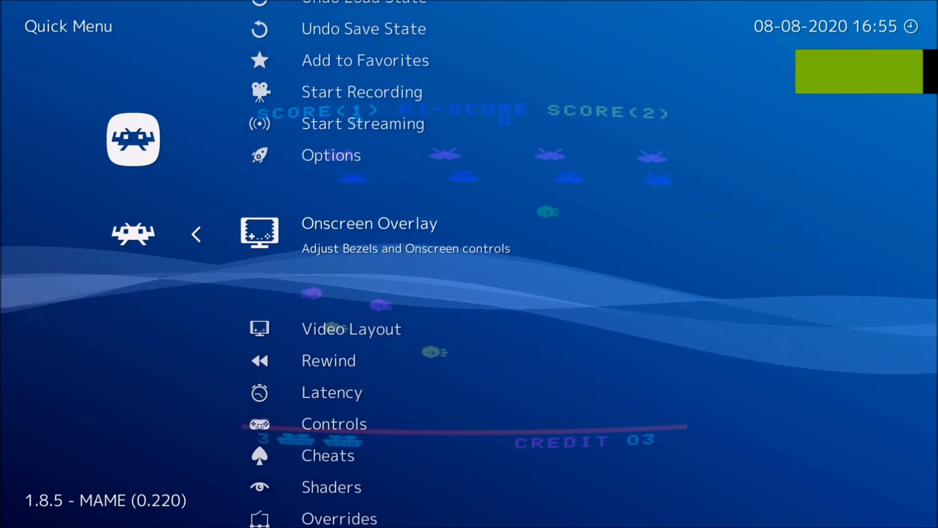
click(369, 223)
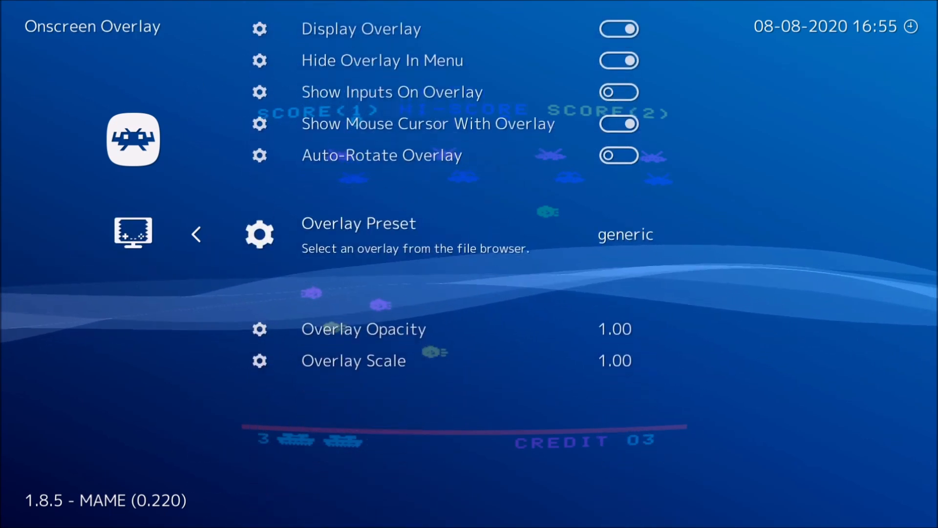
click(358, 223)
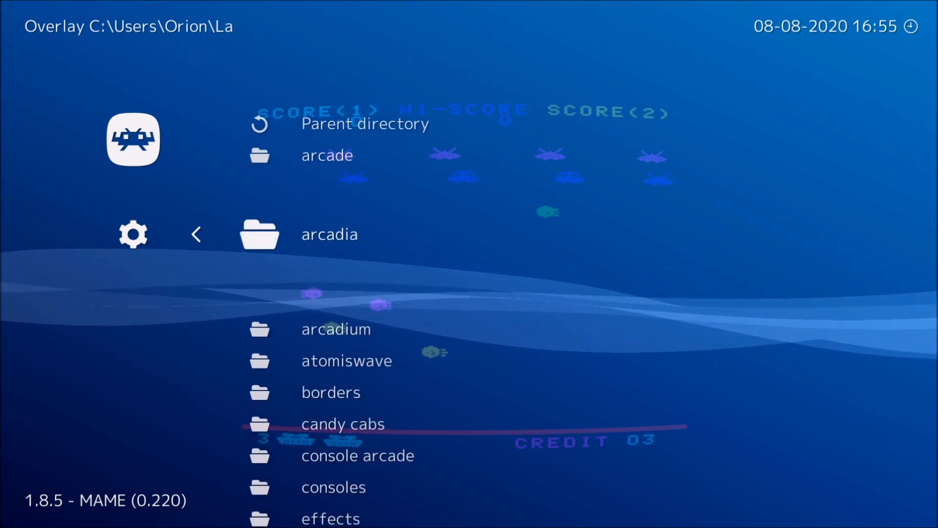
scroll(down, 3)
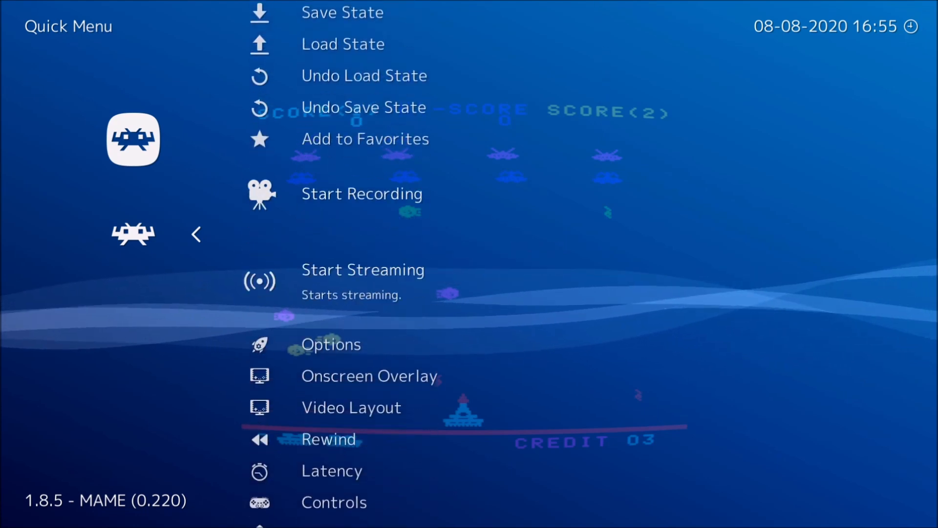
click(370, 376)
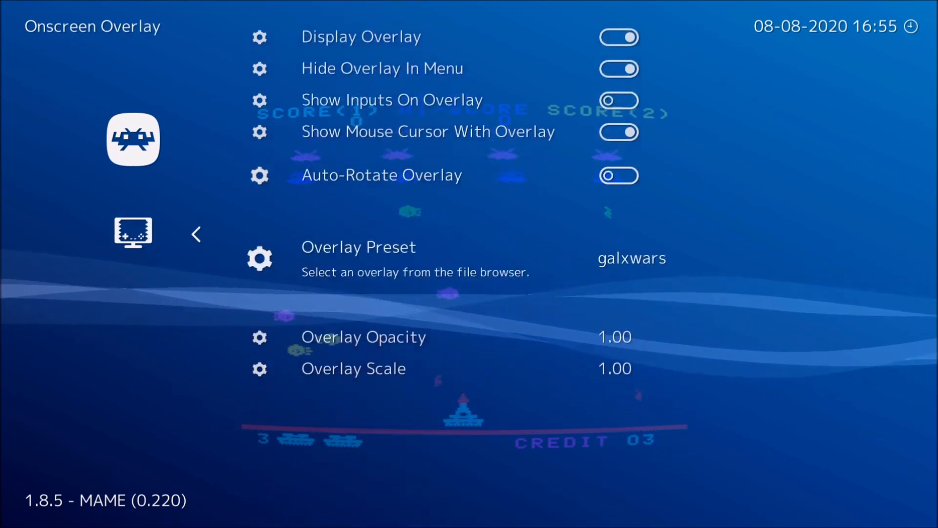
- Adjust Video settings so the galxwars bezel frames the game picture
scroll(down, 3)
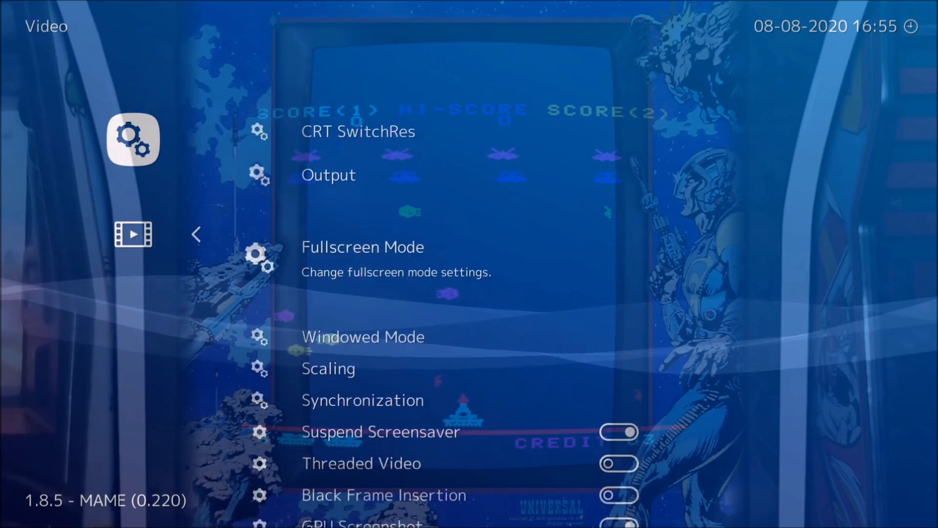
click(328, 368)
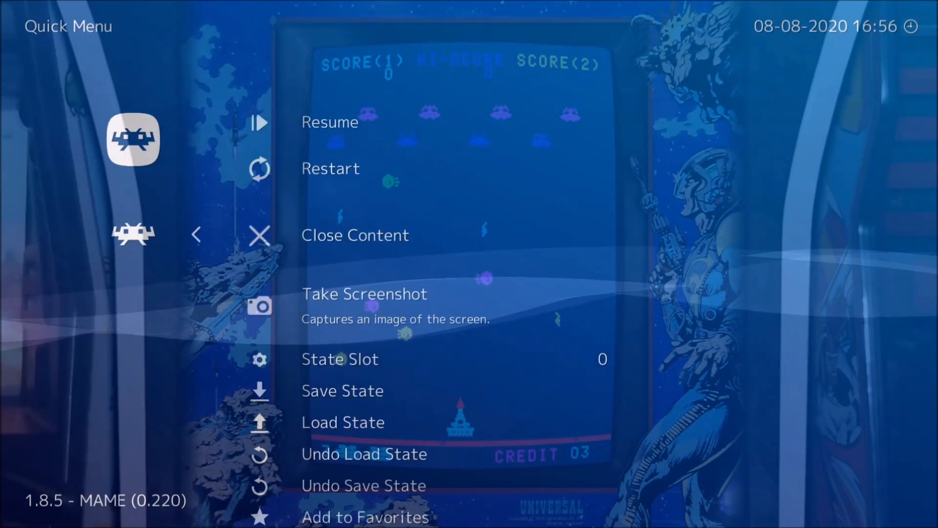
- Enable Hide Overlay In Menu in the Onscreen Overlay settings
scroll(down, 3)
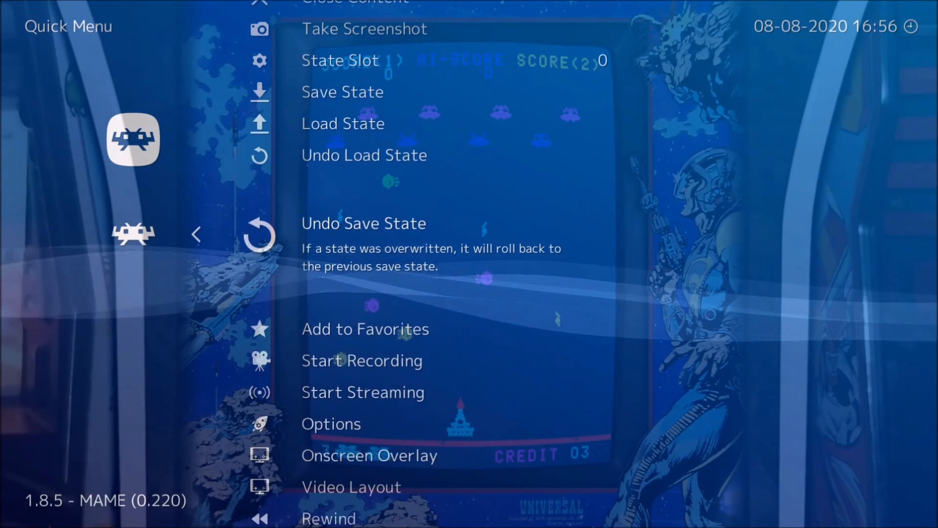
click(369, 456)
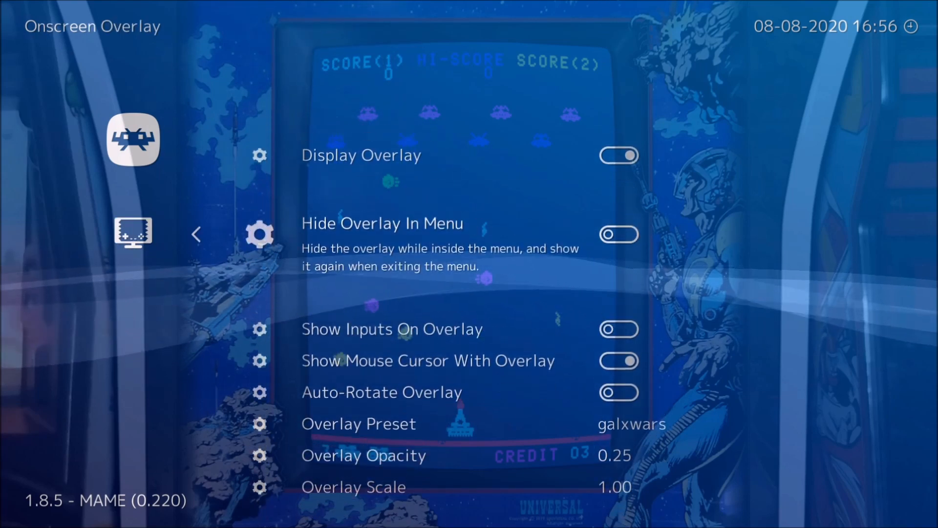
click(619, 234)
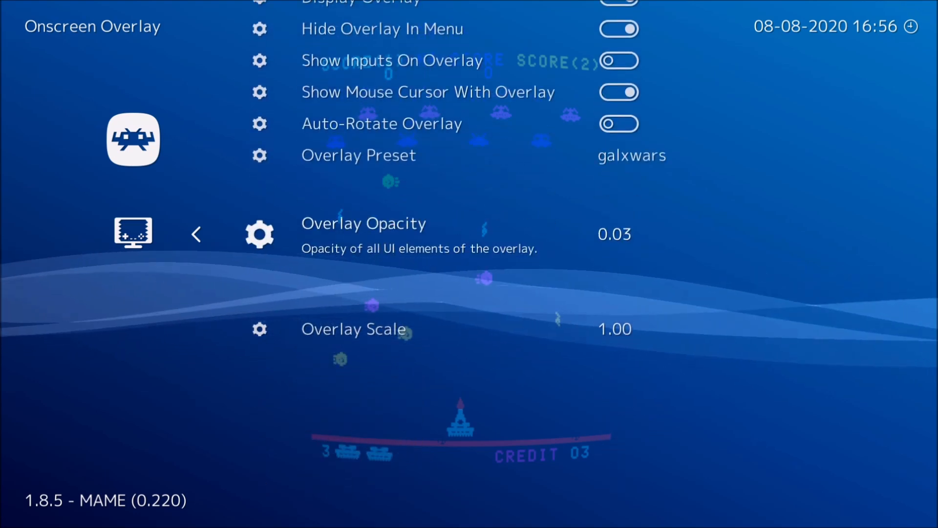
click(196, 234)
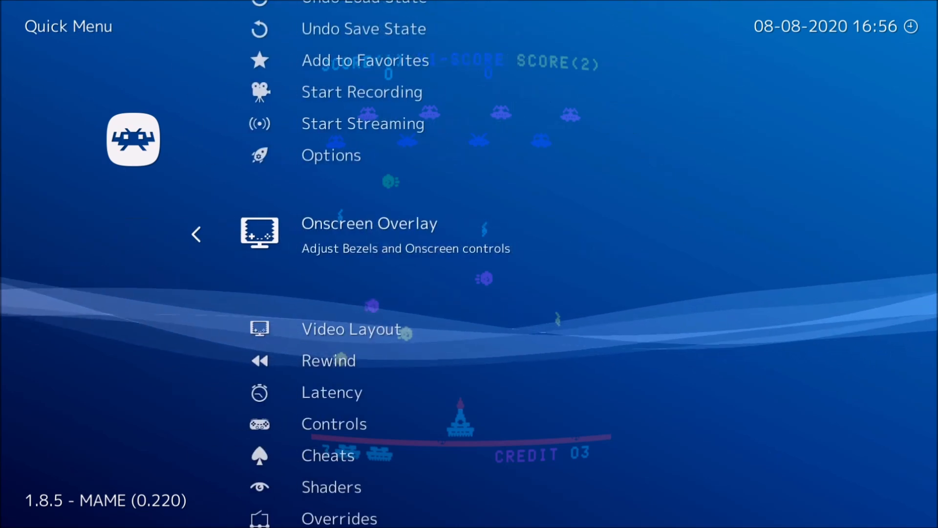
- Save the current settings as Galaxy Wars game overrides
scroll(down, 3)
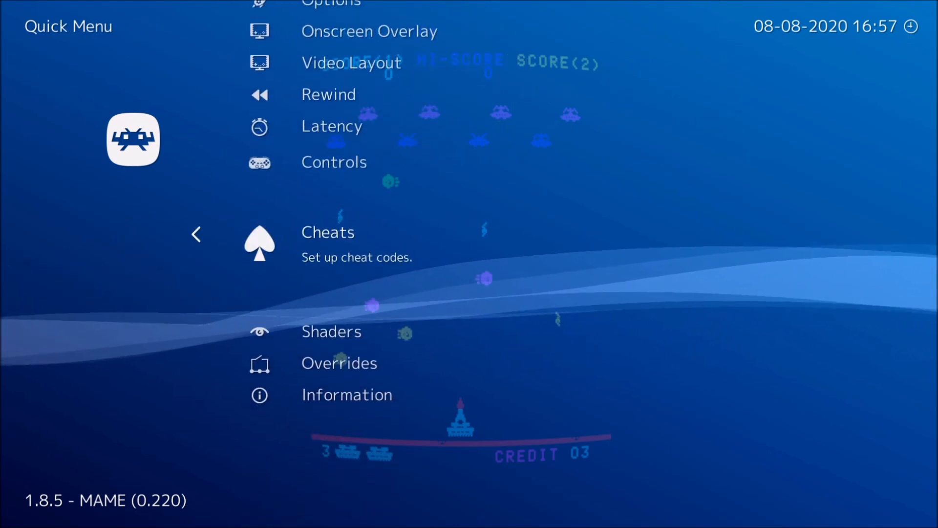
click(339, 363)
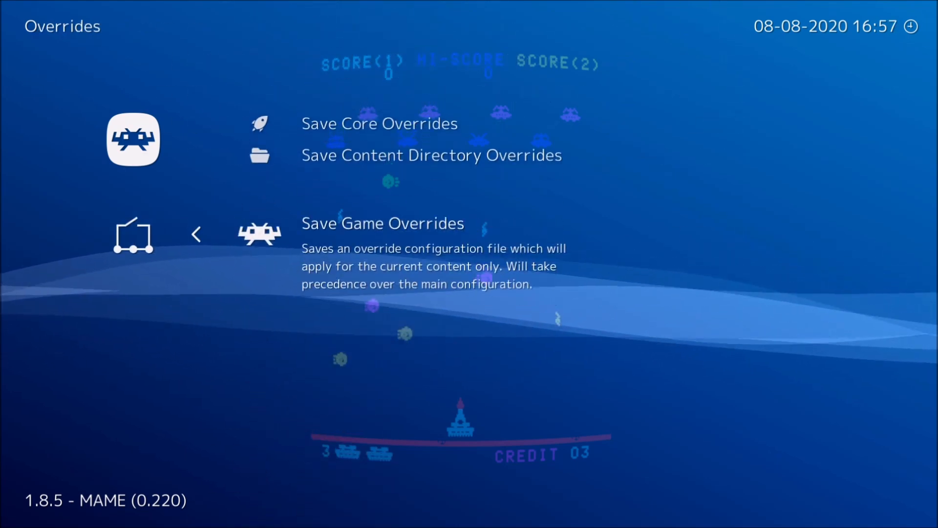
click(383, 223)
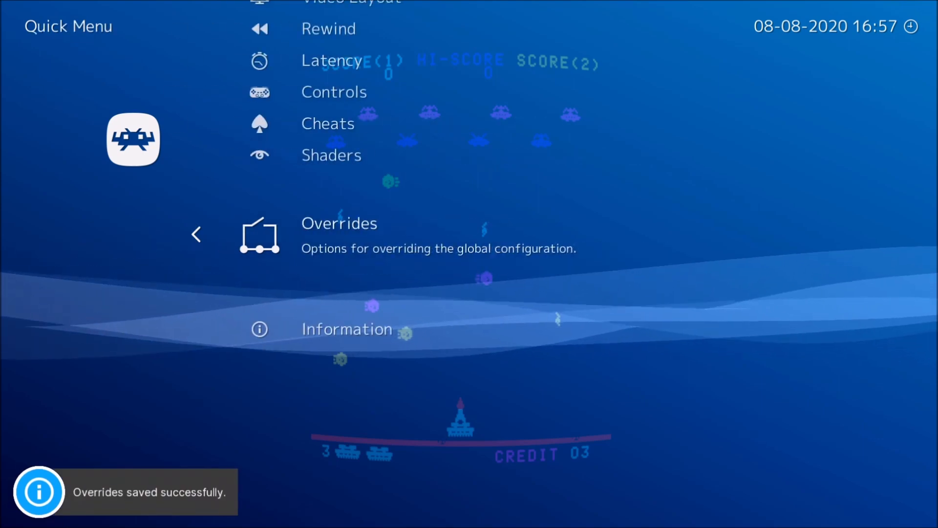
click(331, 154)
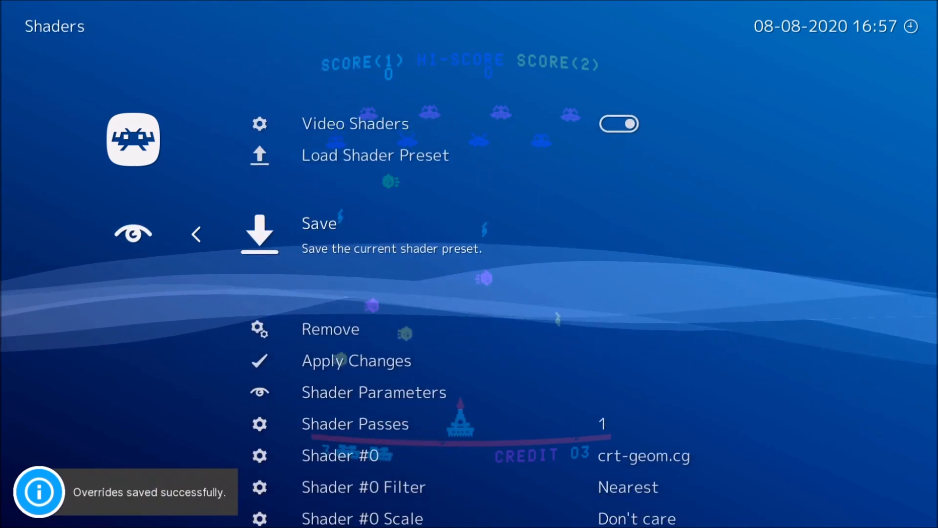